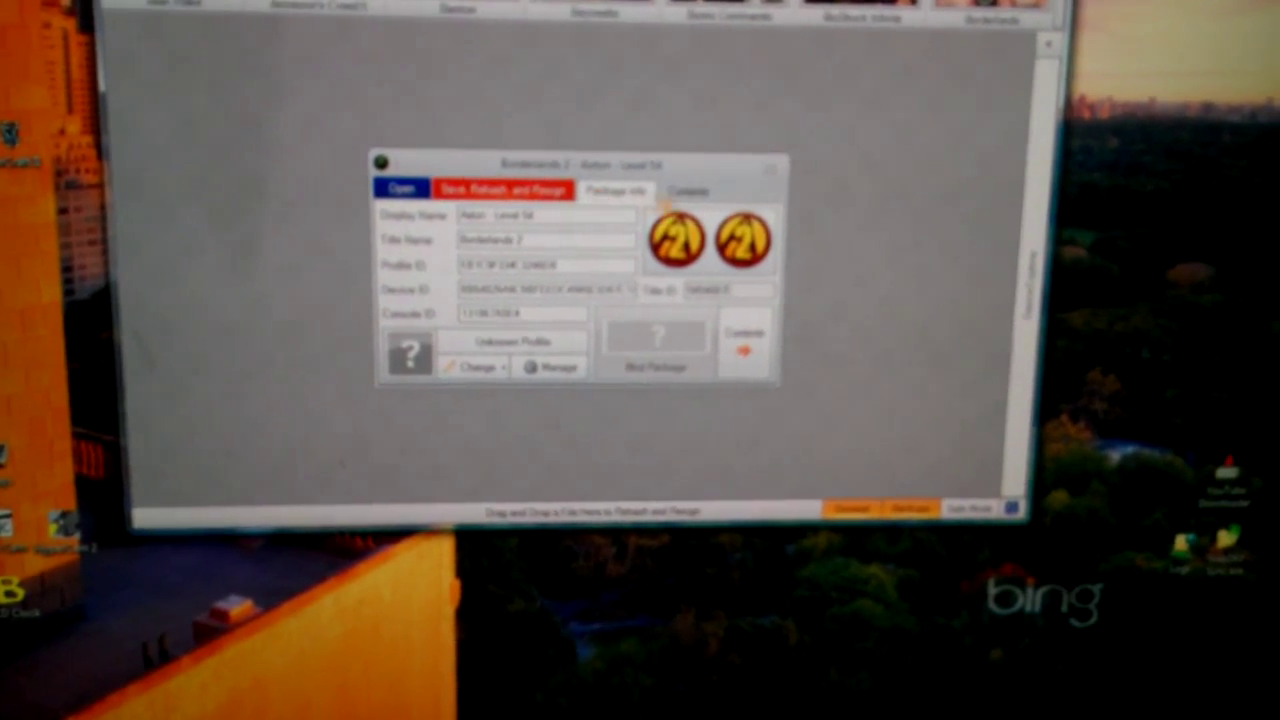
# Step: Extract the save file entry from the package's Contents list
pyautogui.click(688, 191)
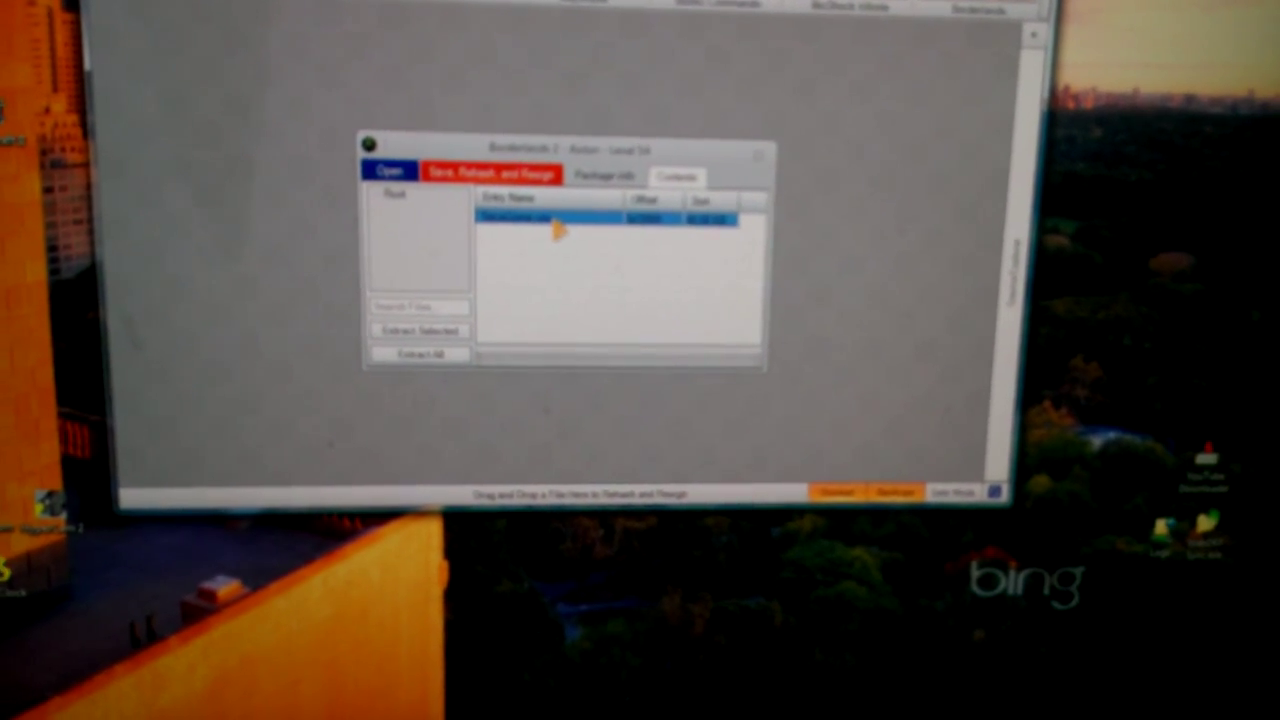
pyautogui.rightClick(515, 218)
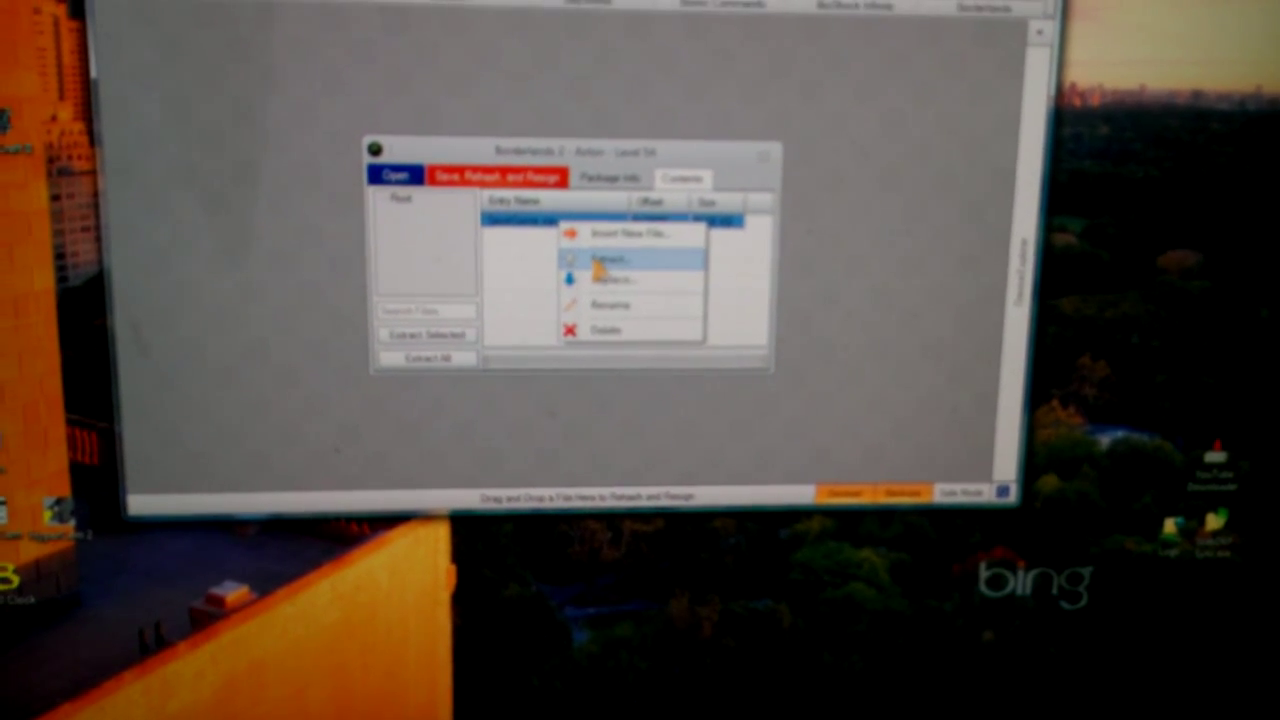
pyautogui.click(610, 260)
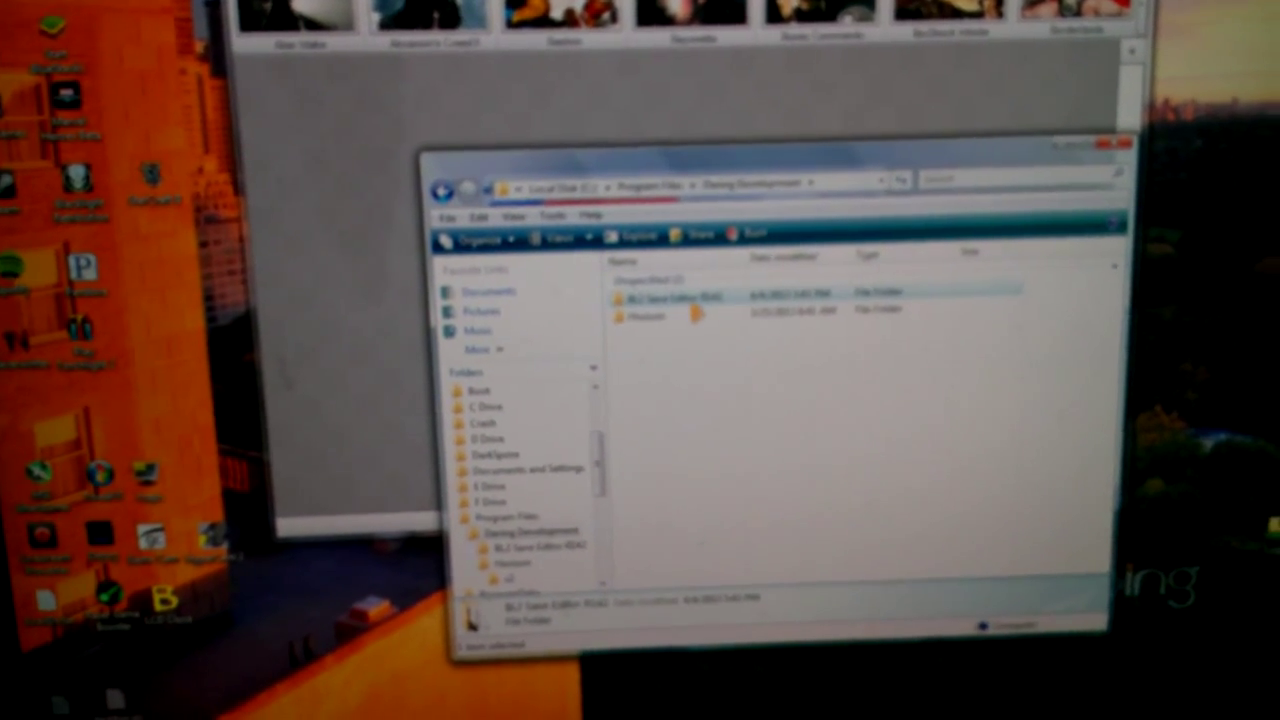
# Step: Open the BL2 Save Editor folder under Gaming Development
pyautogui.doubleClick(645, 291)
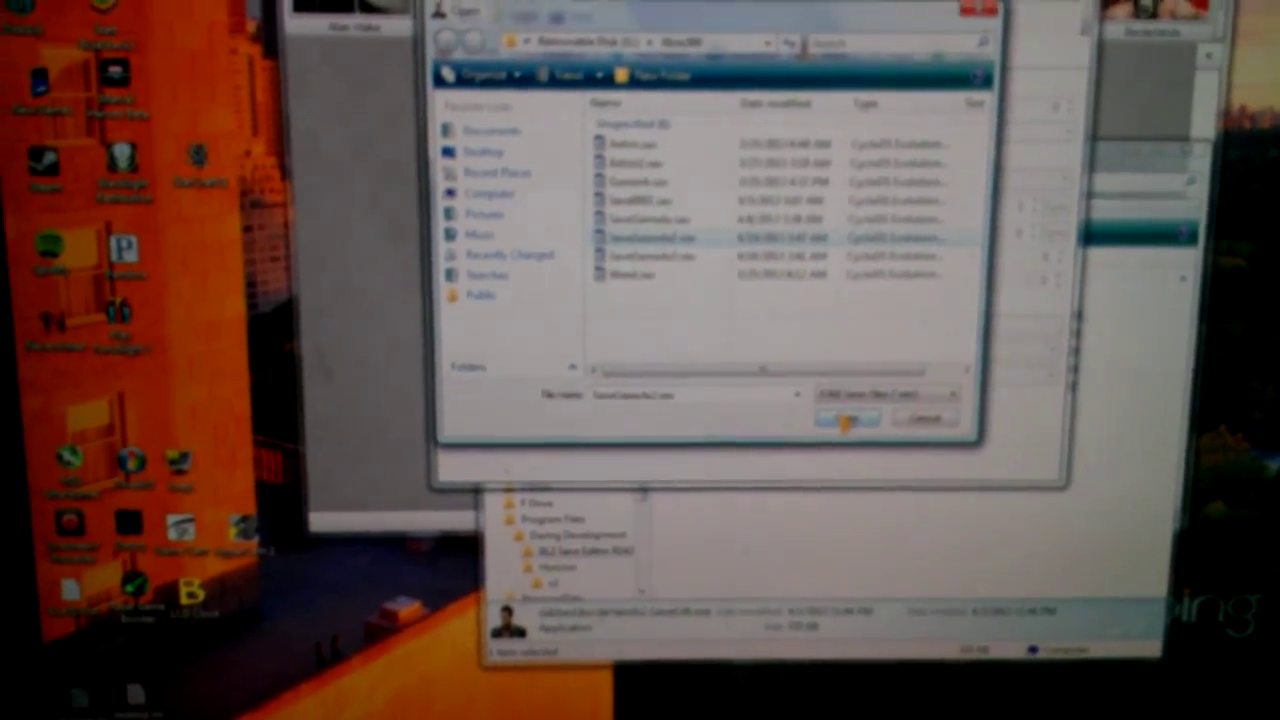
# Step: Open the selected SaveGame file from the Removable Disk's Xbox360 folder
pyautogui.click(845, 418)
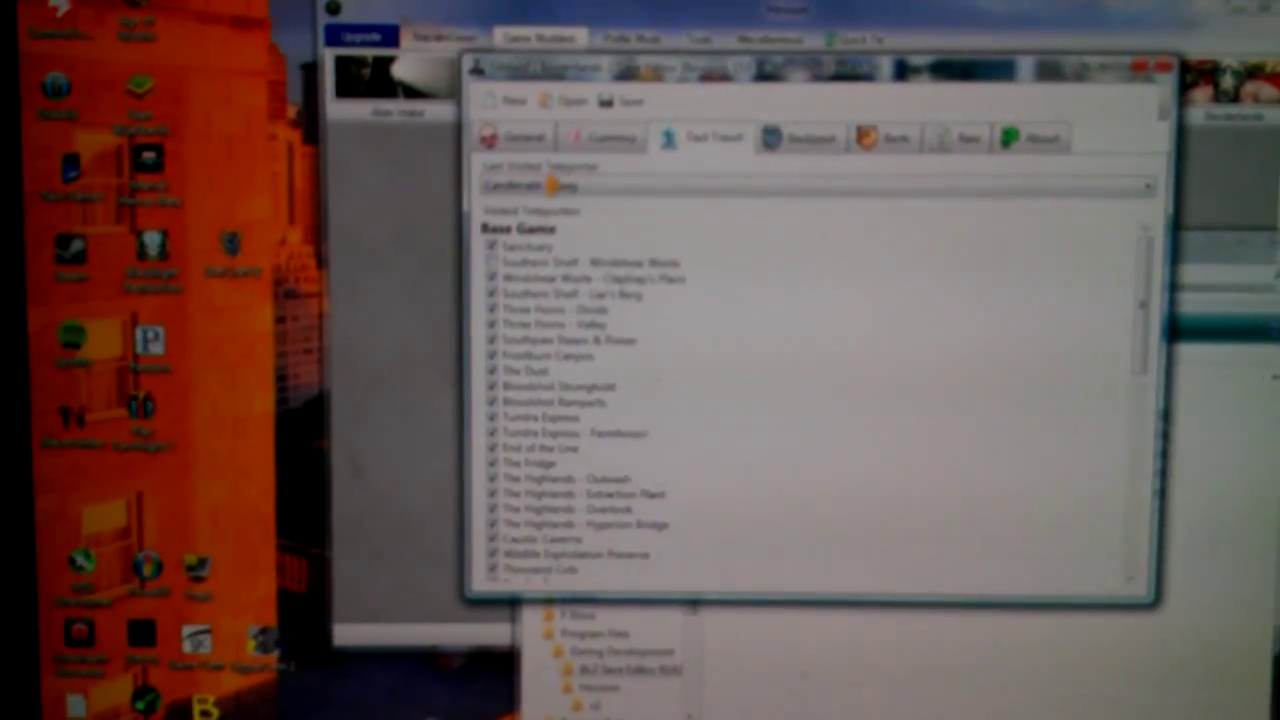
# Step: Scroll through the Bank tab's stored weapons, shields and class mods
pyautogui.click(808, 159)
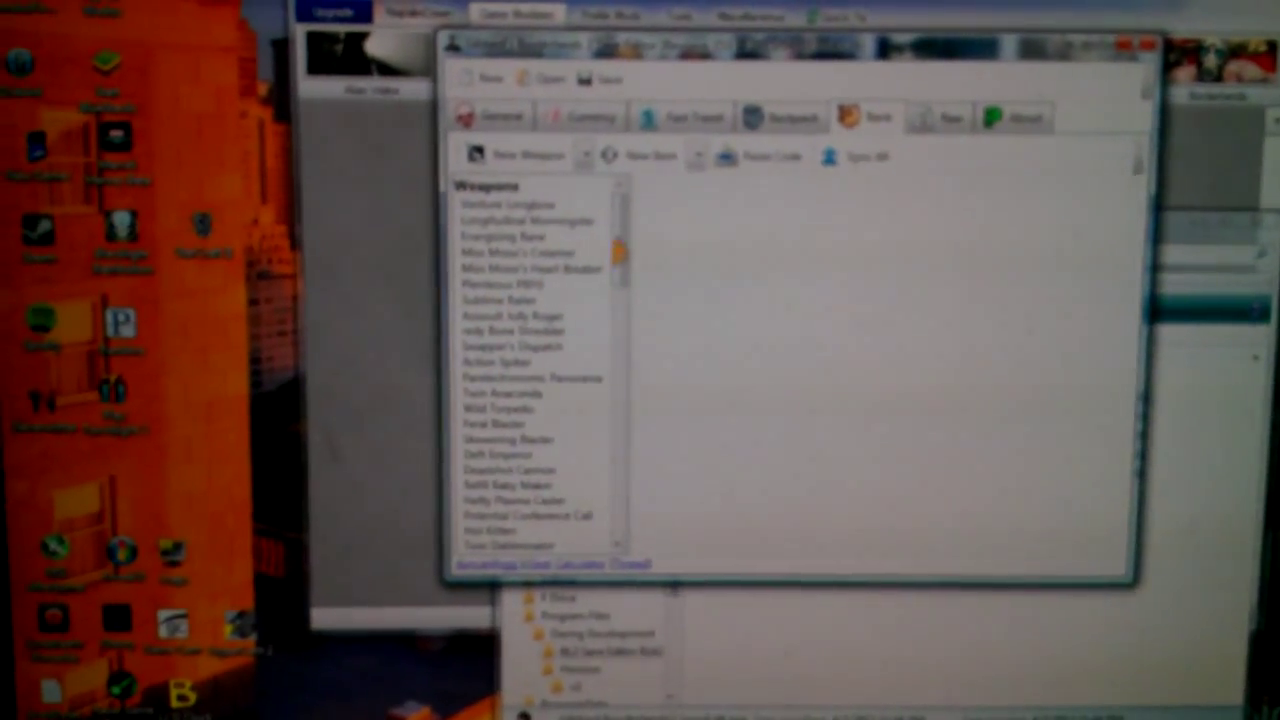
pyautogui.scroll(-3)
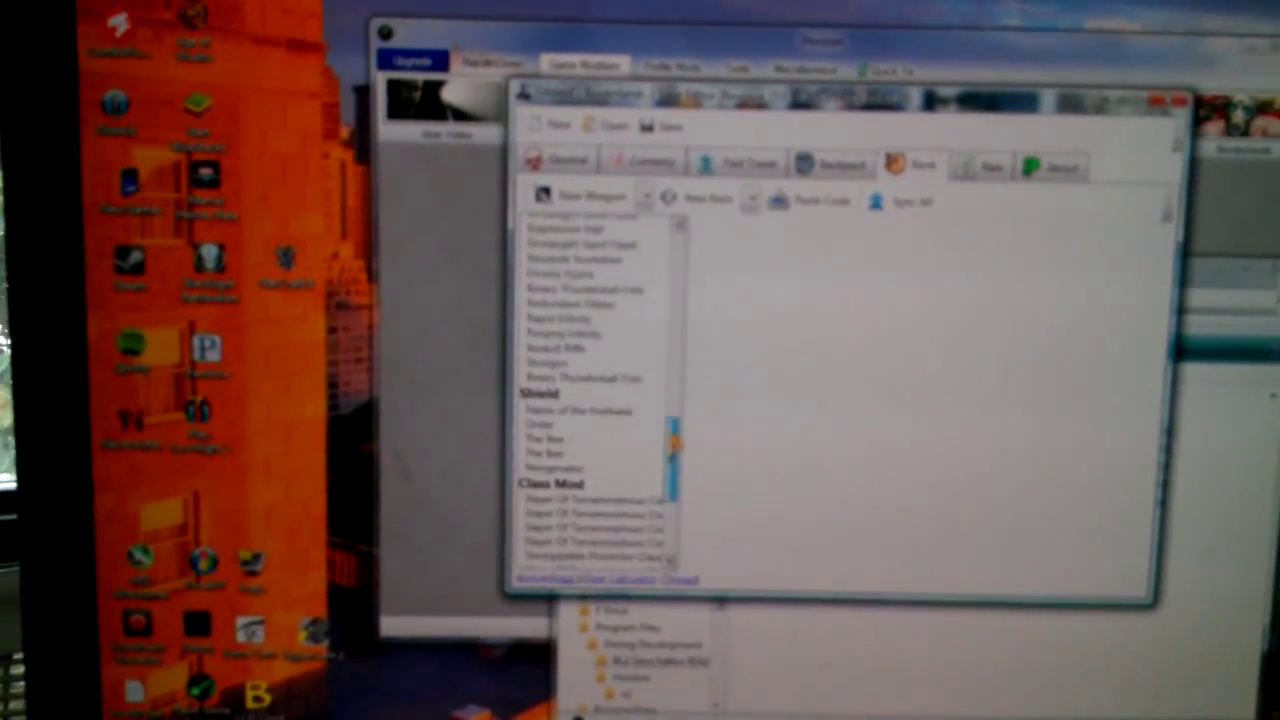
pyautogui.scroll(-3)
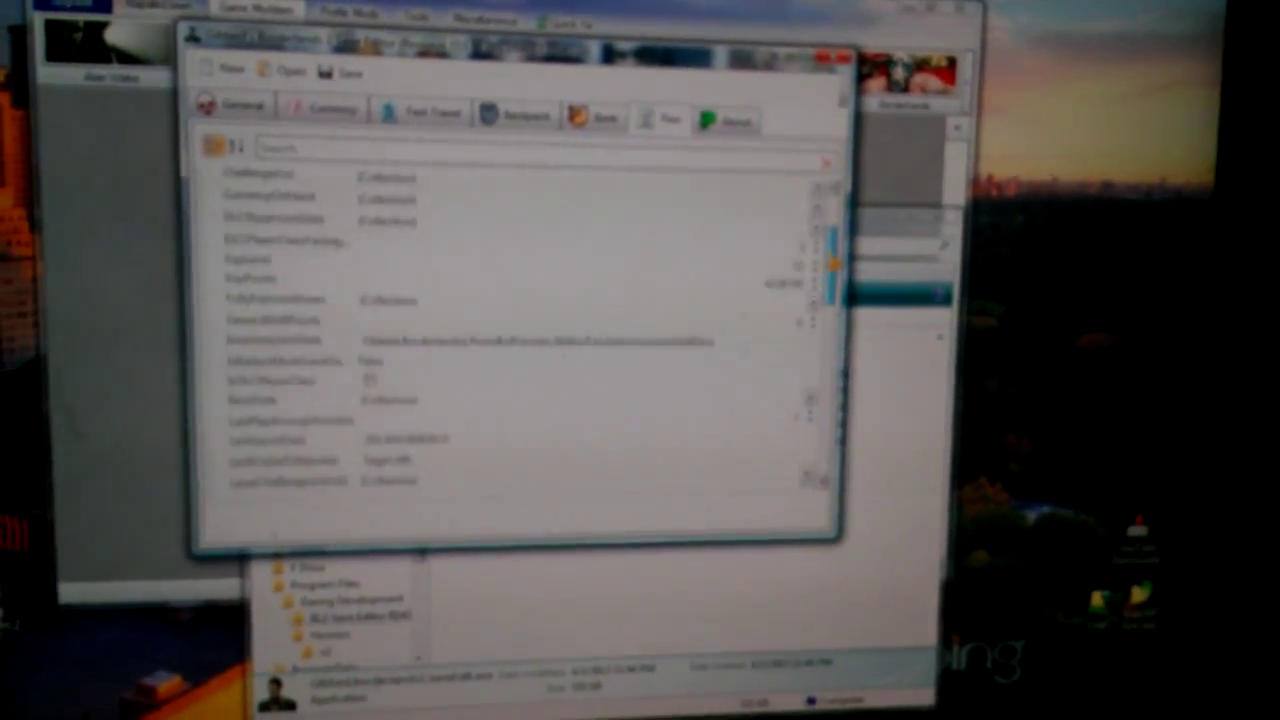
# Step: Scroll the item list further and switch to the Raw property tab
pyautogui.scroll(-3)
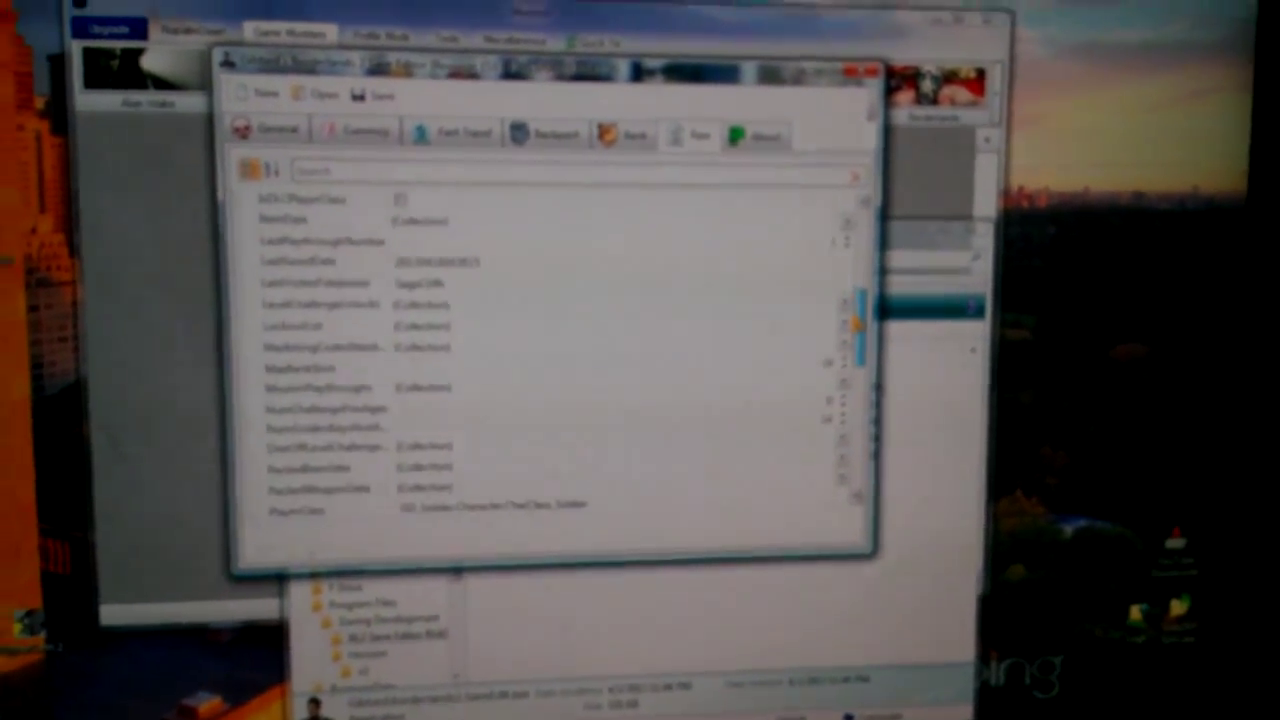
pyautogui.click(592, 137)
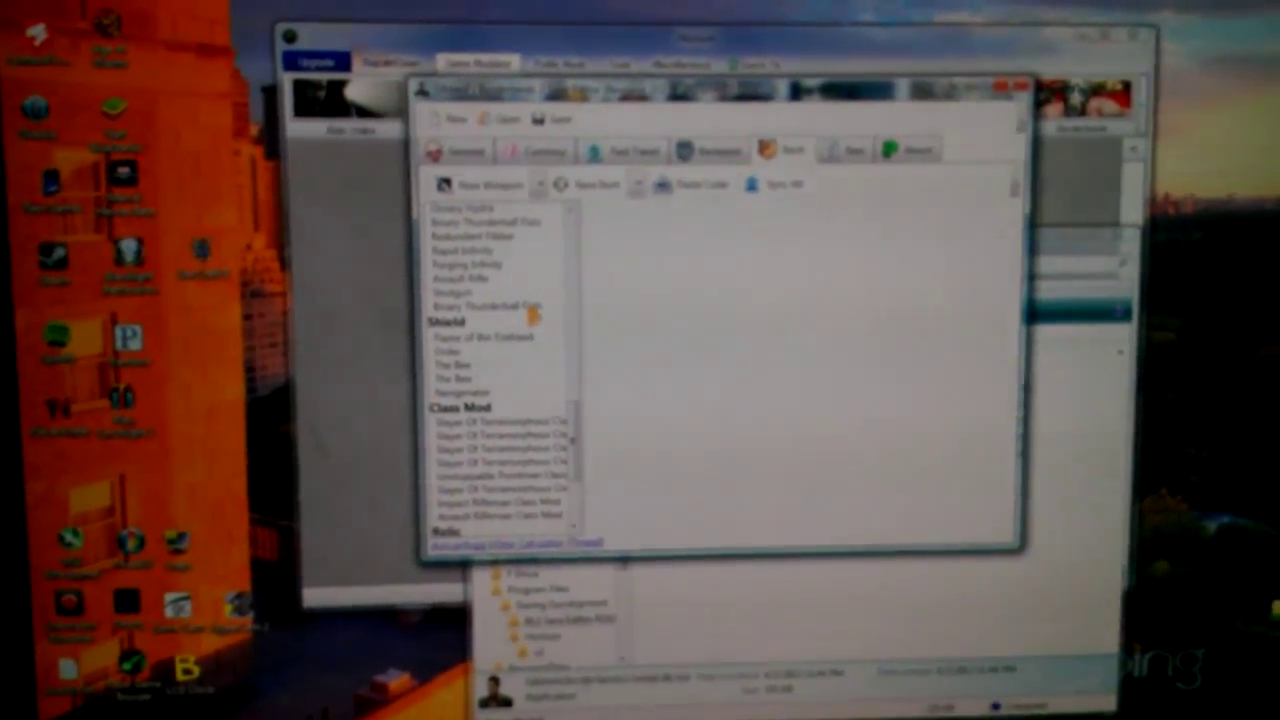
# Step: Select a Shield or Class Mod entry in the bank list
pyautogui.click(497, 297)
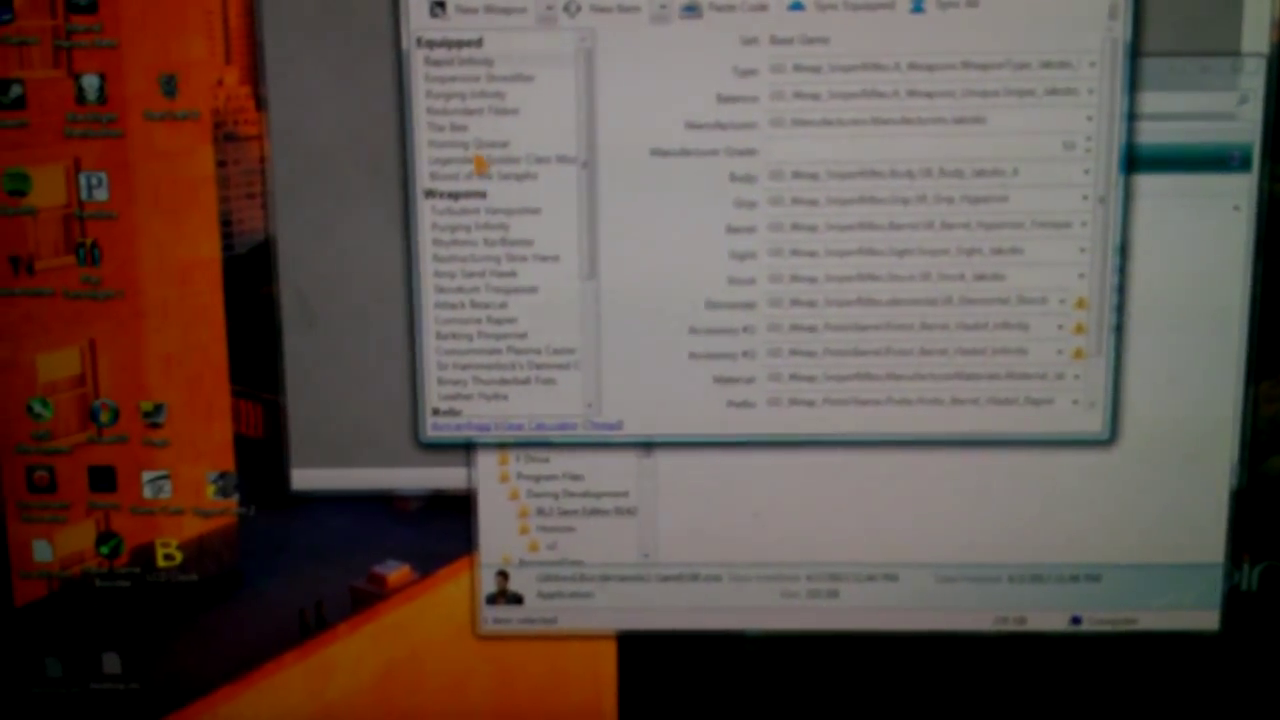
# Step: Bring up the context menu for an equipped Backpack item
pyautogui.rightClick(480, 160)
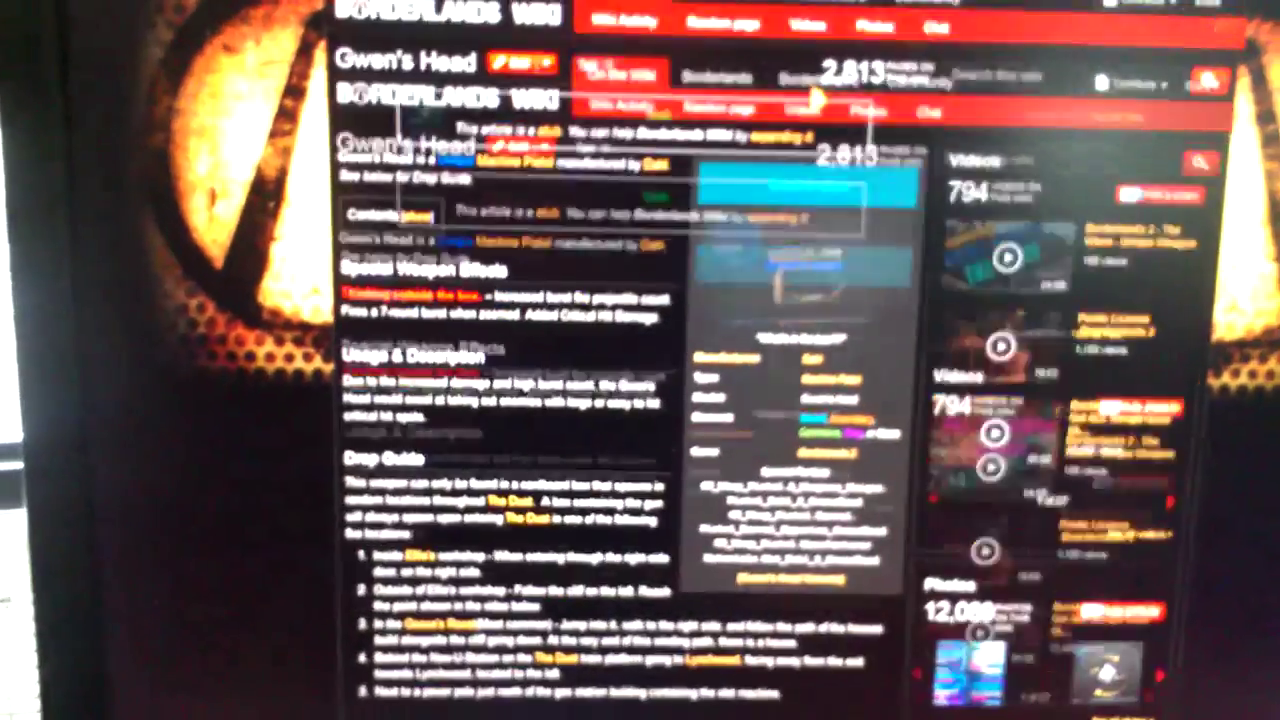
# Step: Scroll through the Gwen's Head wiki page's effects and drop guide
pyautogui.scroll(-3)
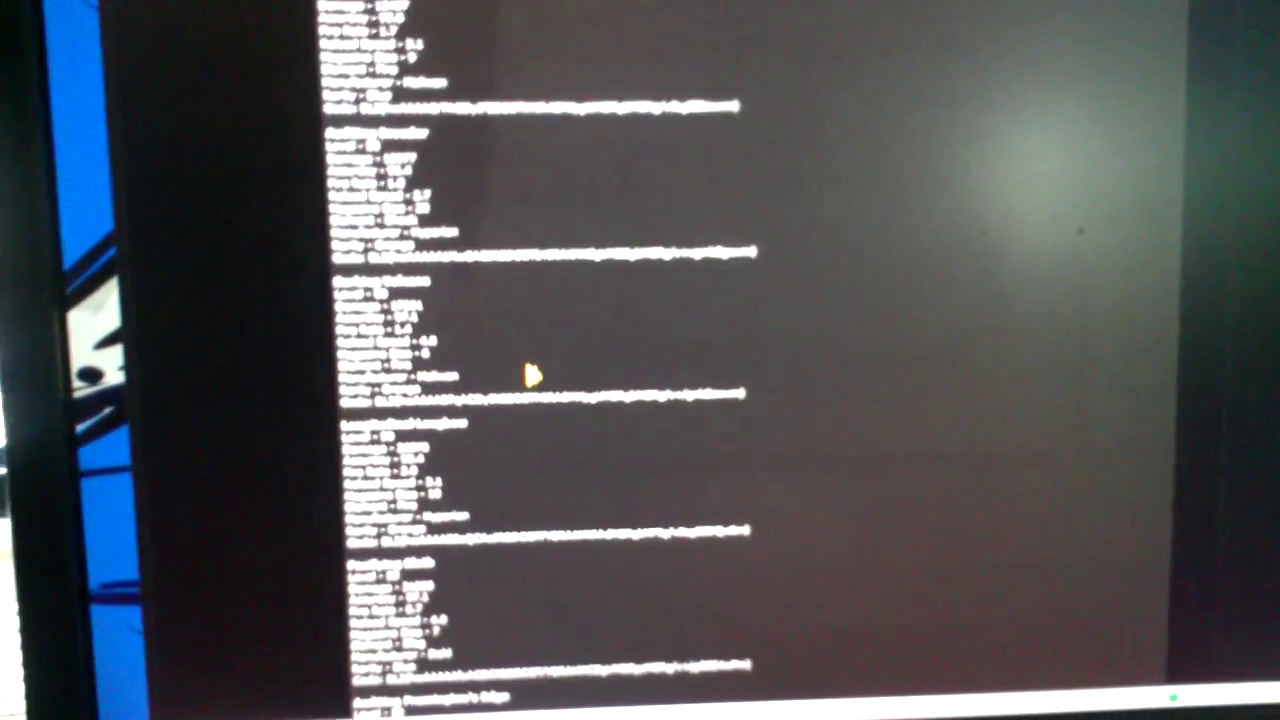
# Step: Scroll through the forum's modded weapon stats and weapon codes
pyautogui.scroll(-3)
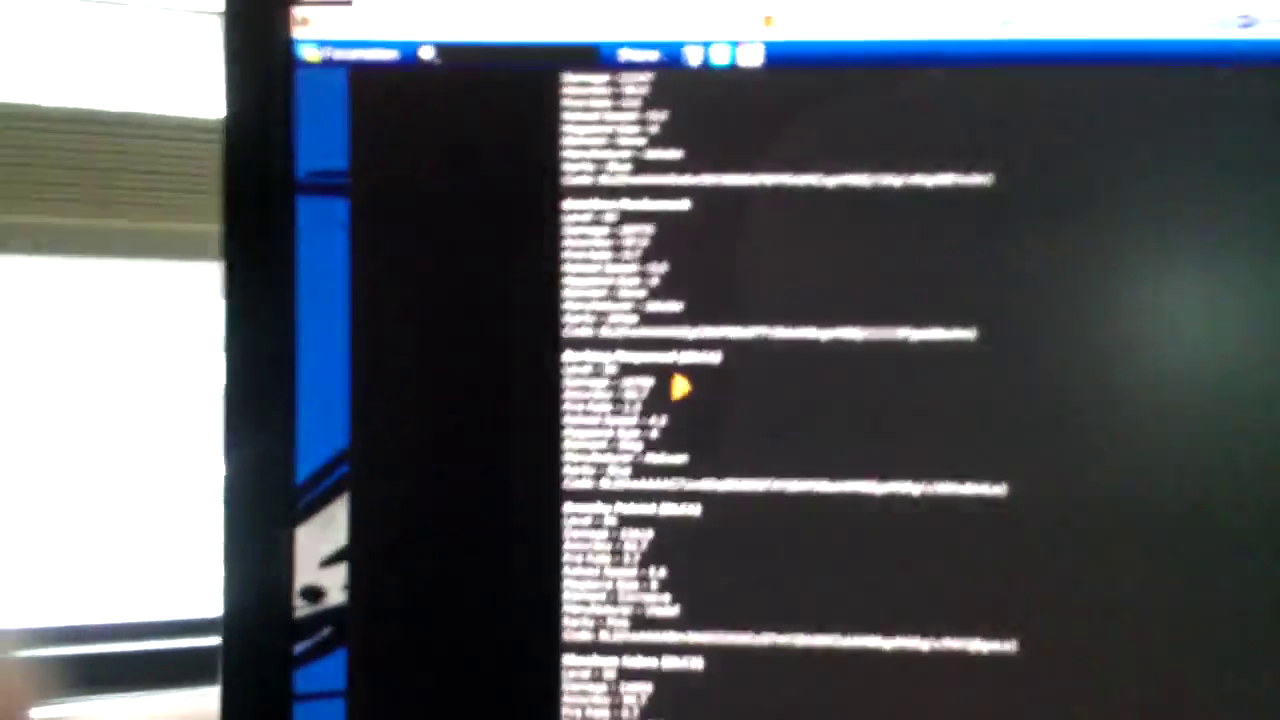
pyautogui.scroll(-3)
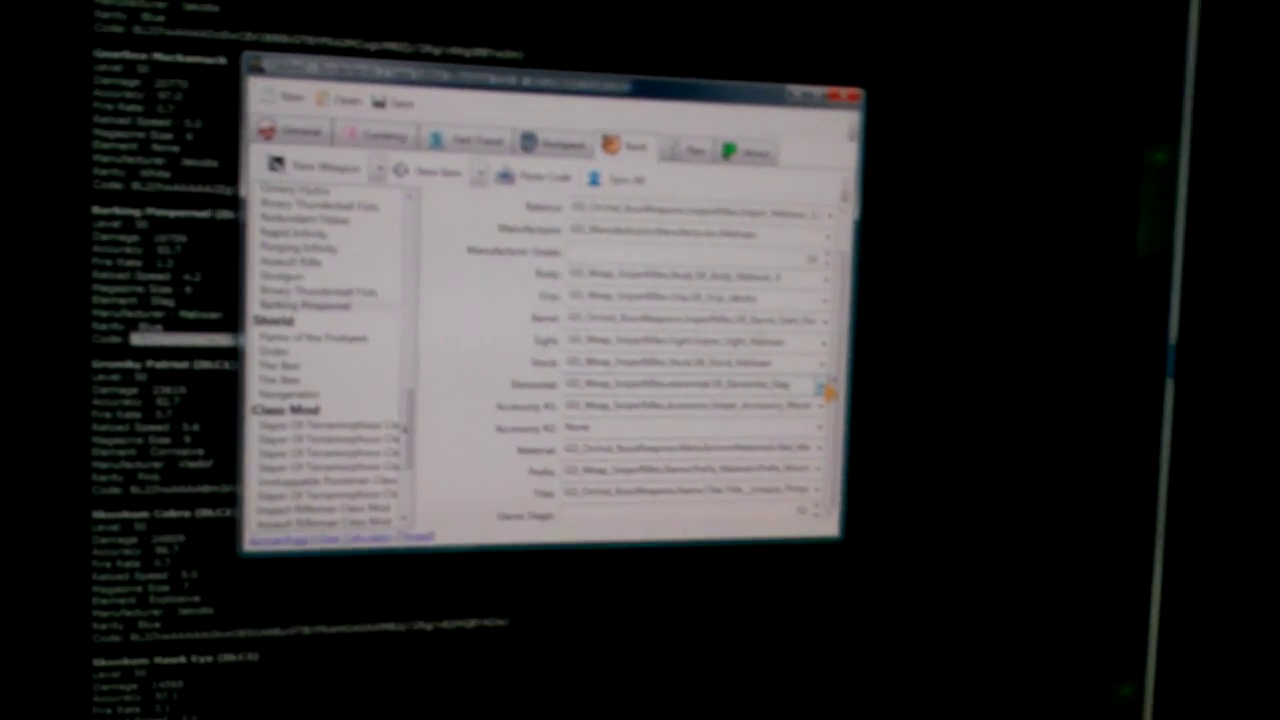
# Step: Select a stored bank weapon to view its part fields
pyautogui.click(820, 386)
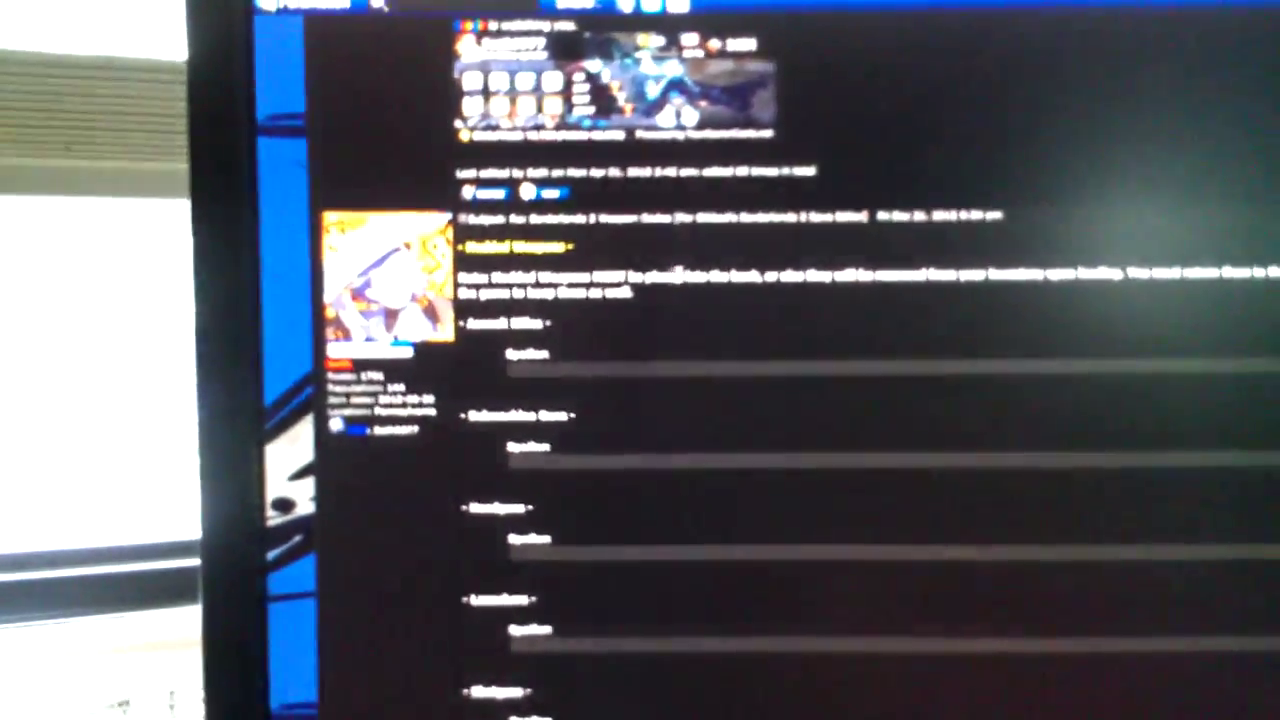
# Step: Scroll the forum to the post with Assault Rifles, Shotguns and Launchers spoilers
pyautogui.scroll(-3)
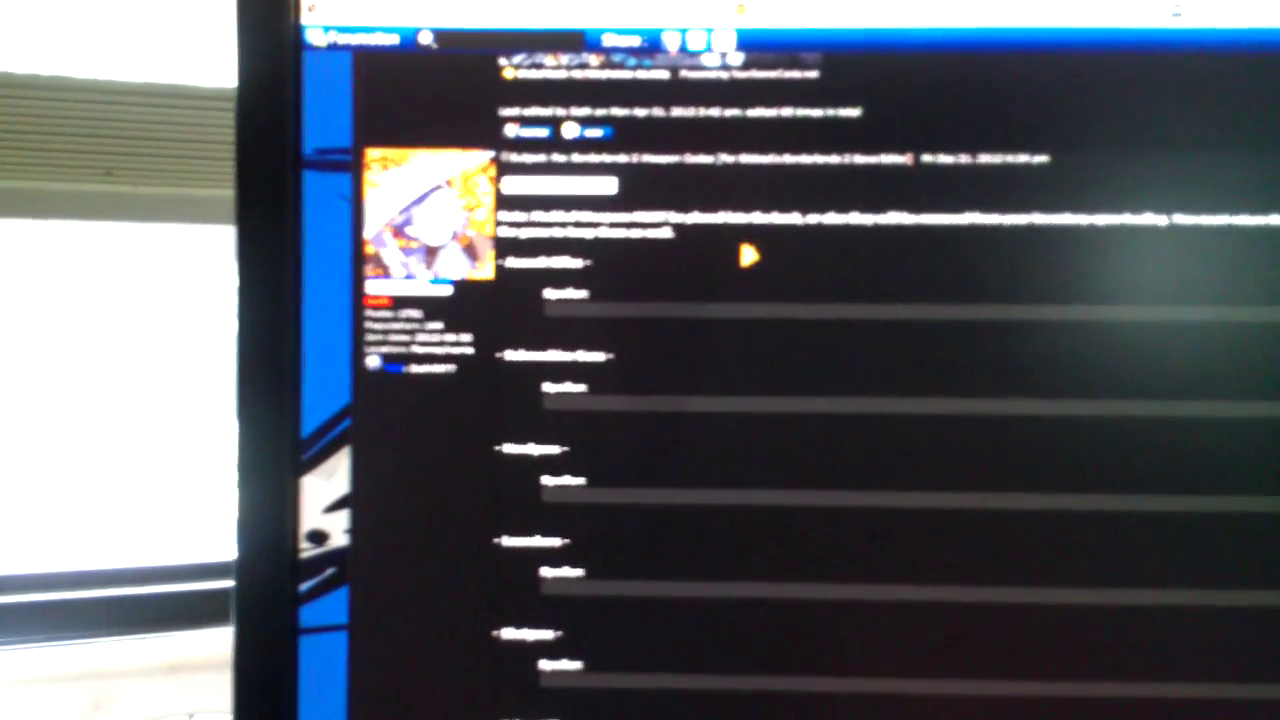
pyautogui.scroll(-3)
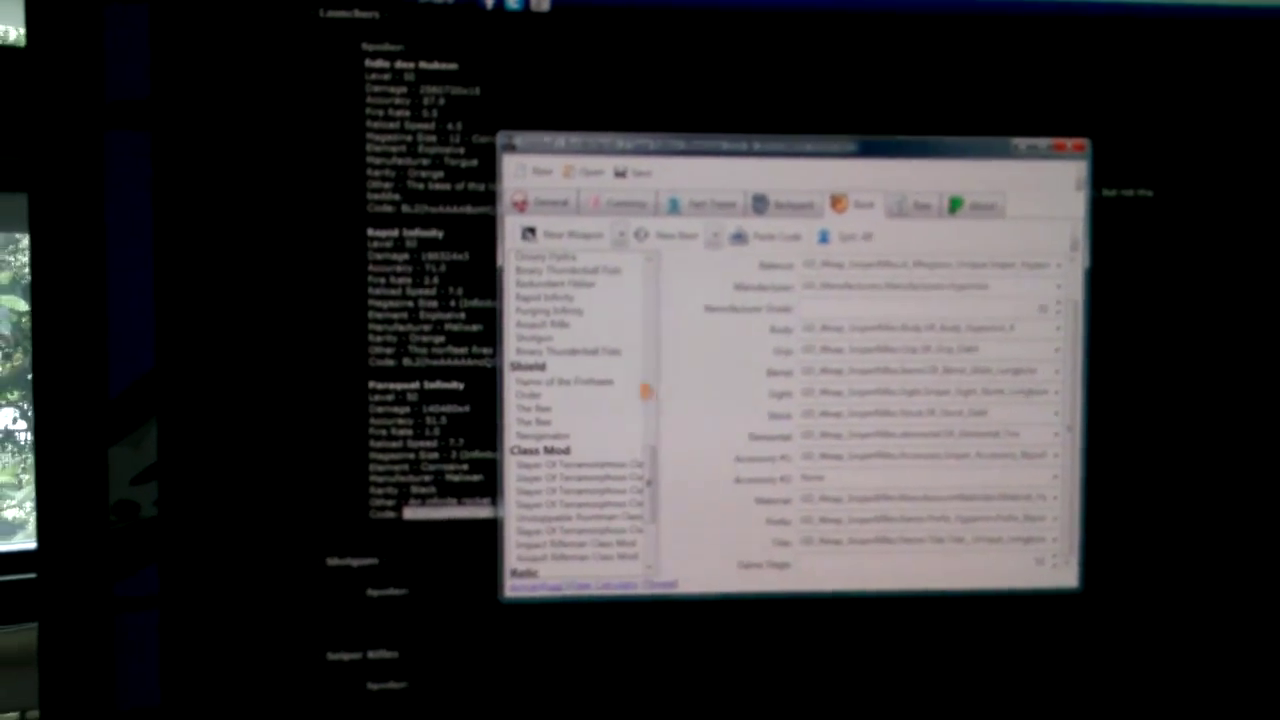
# Step: Paste a forum weapon code into the bank, adding a Hyperion pistol
pyautogui.click(545, 340)
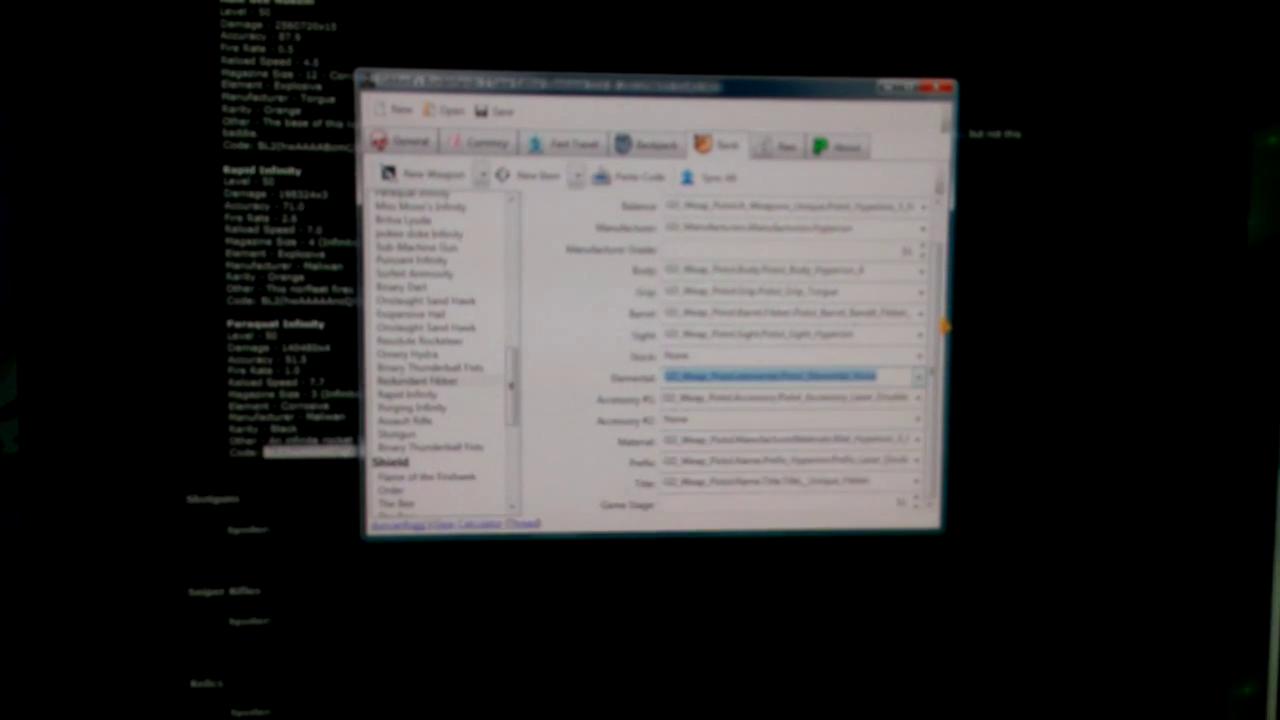
# Step: Inspect the parts of the Thunderball Fists, Ornery Hydra shotgun and Absolute Rocketeer rifle
pyautogui.click(430, 365)
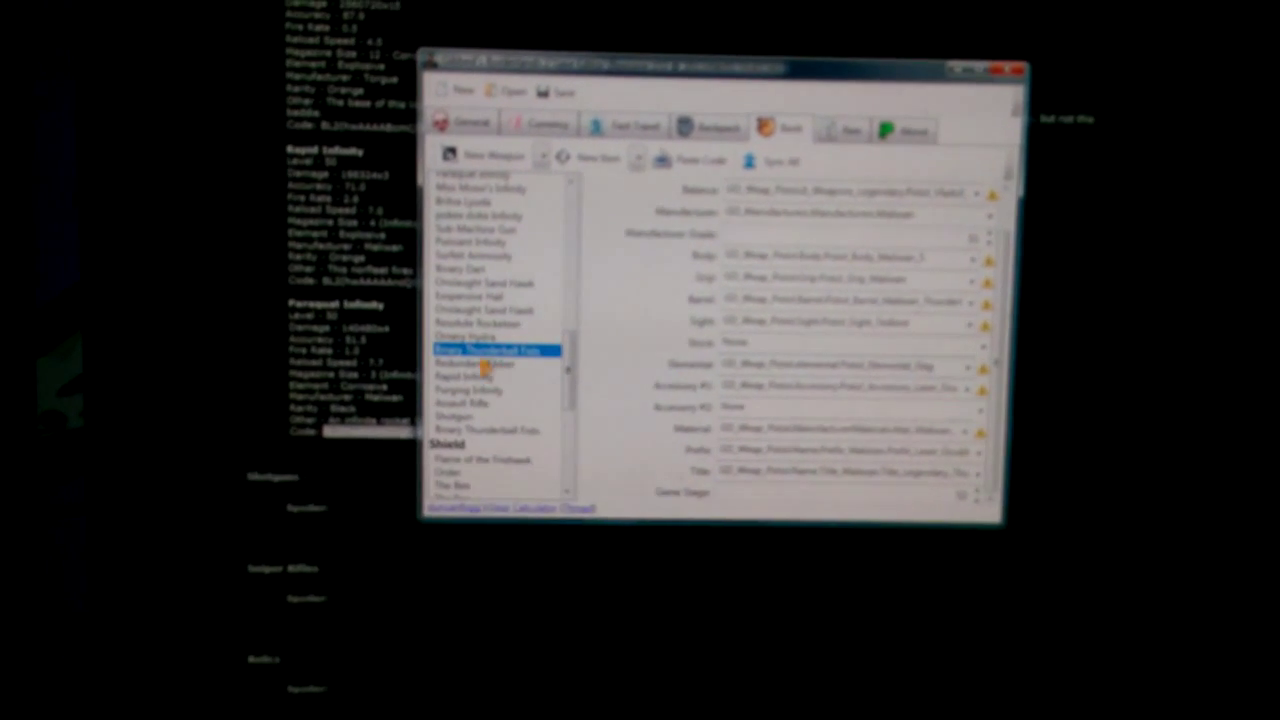
pyautogui.click(490, 363)
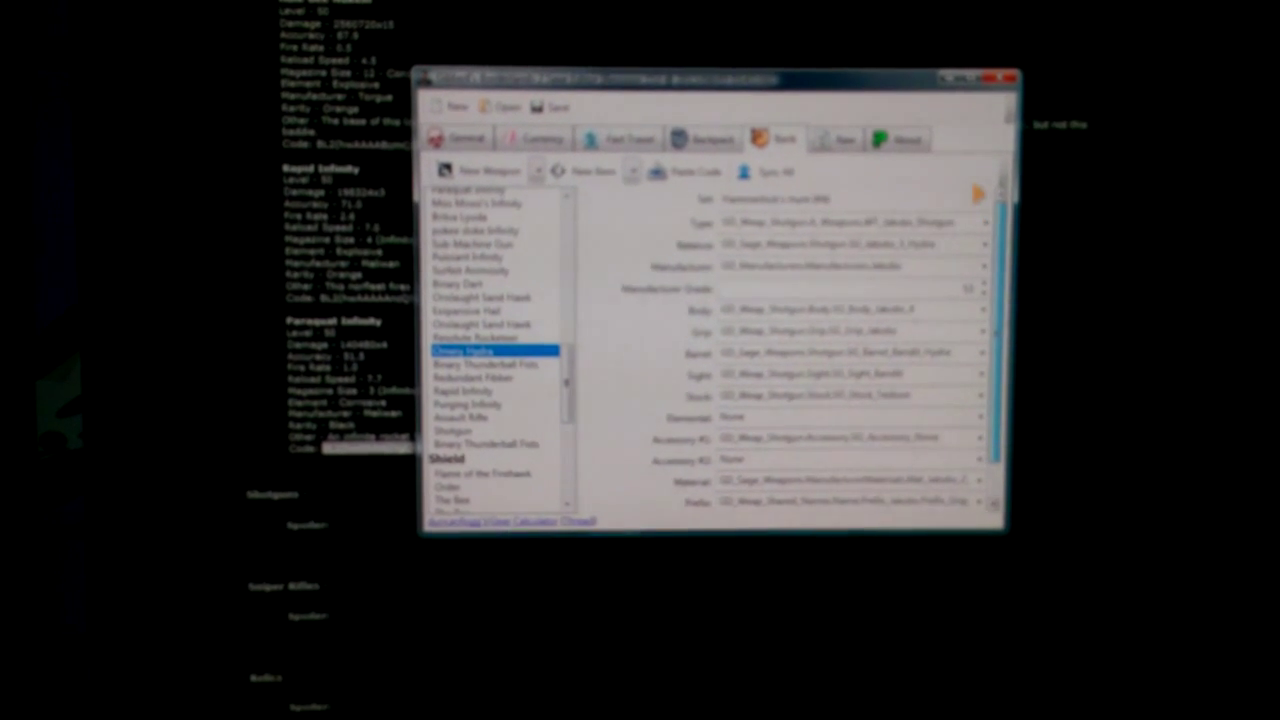
pyautogui.click(490, 340)
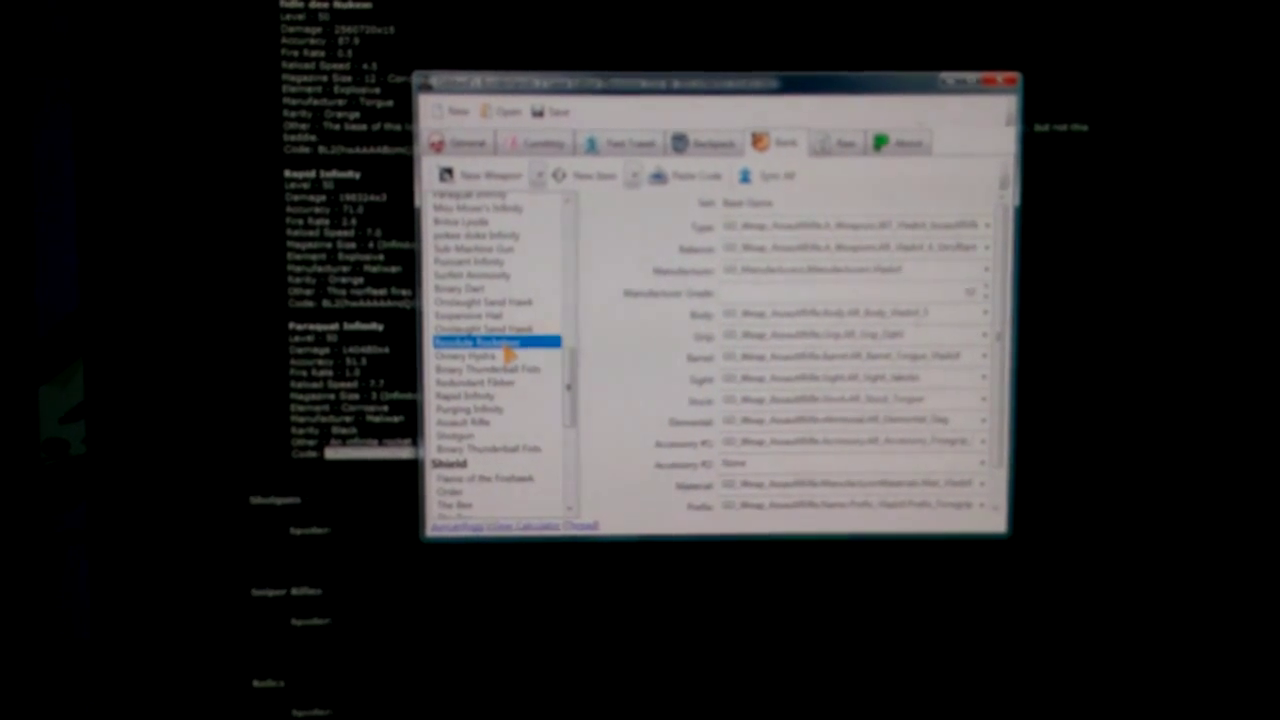
# Step: Show the General tab with platform, class, experience level and name fields
pyautogui.click(707, 144)
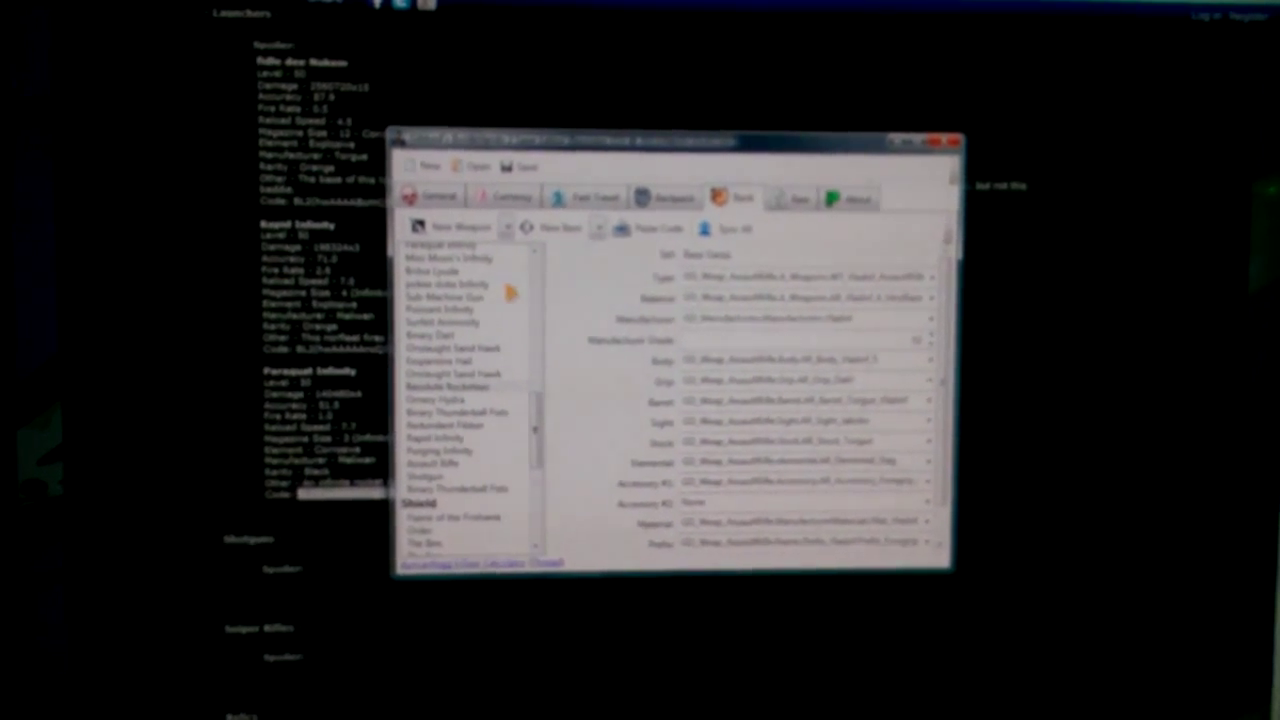
pyautogui.click(450, 251)
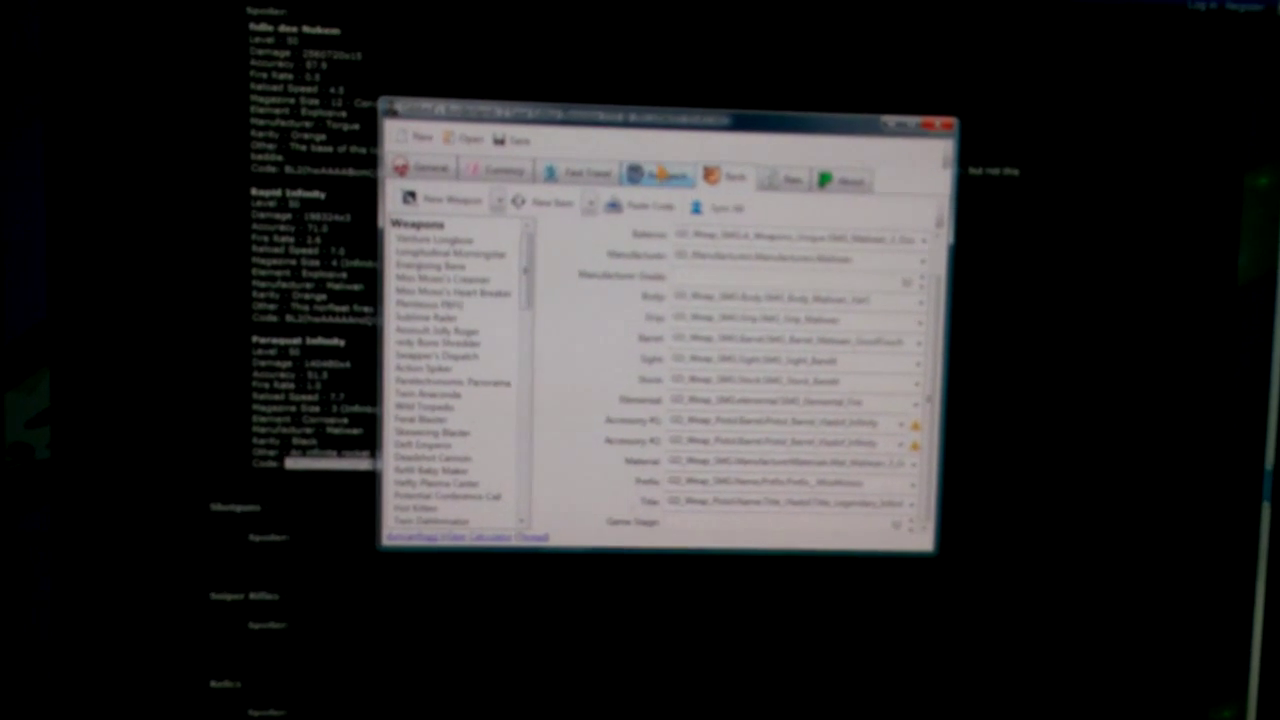
pyautogui.click(662, 176)
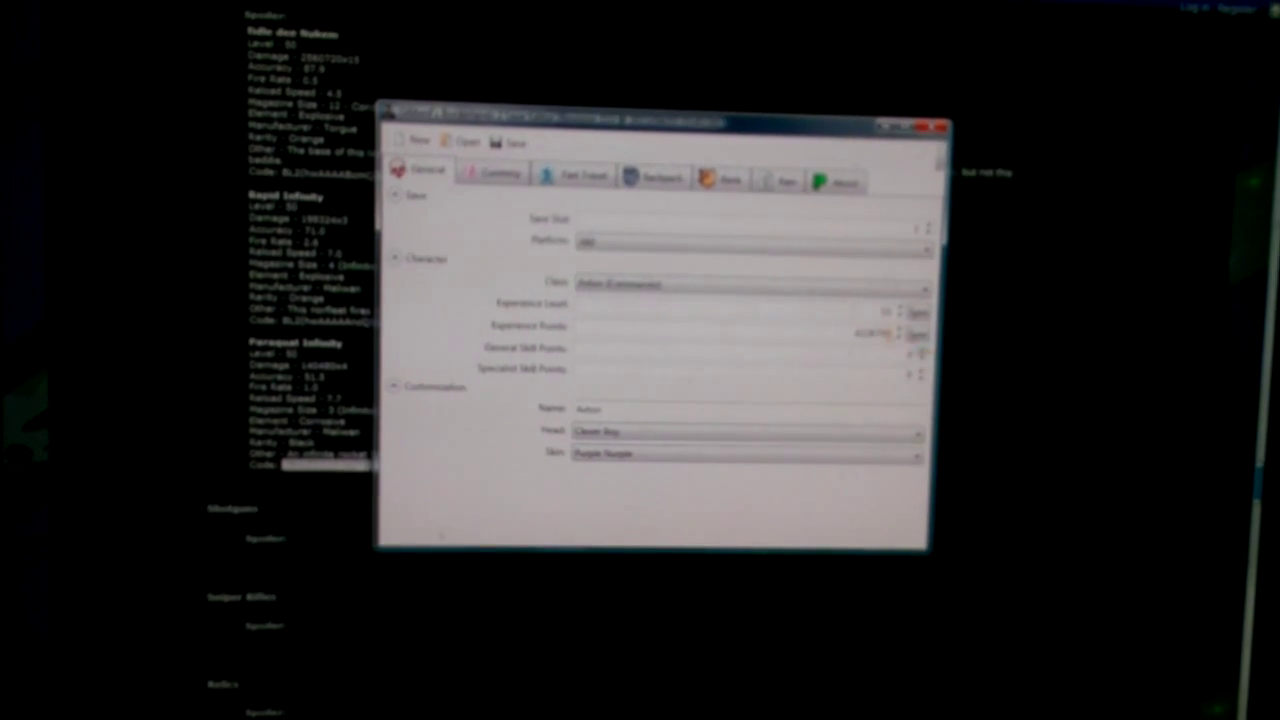
# Step: Review Credits, Eridium and token totals, then save the edited character file
pyautogui.click(490, 173)
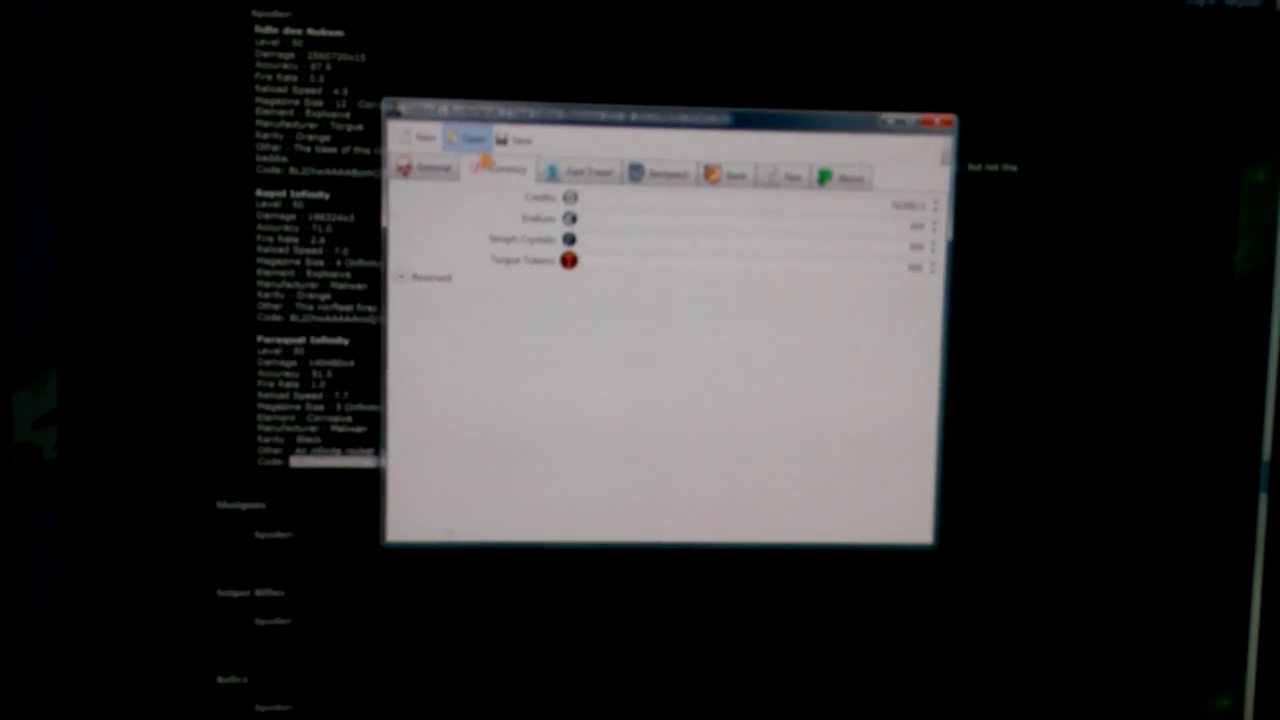
pyautogui.click(521, 140)
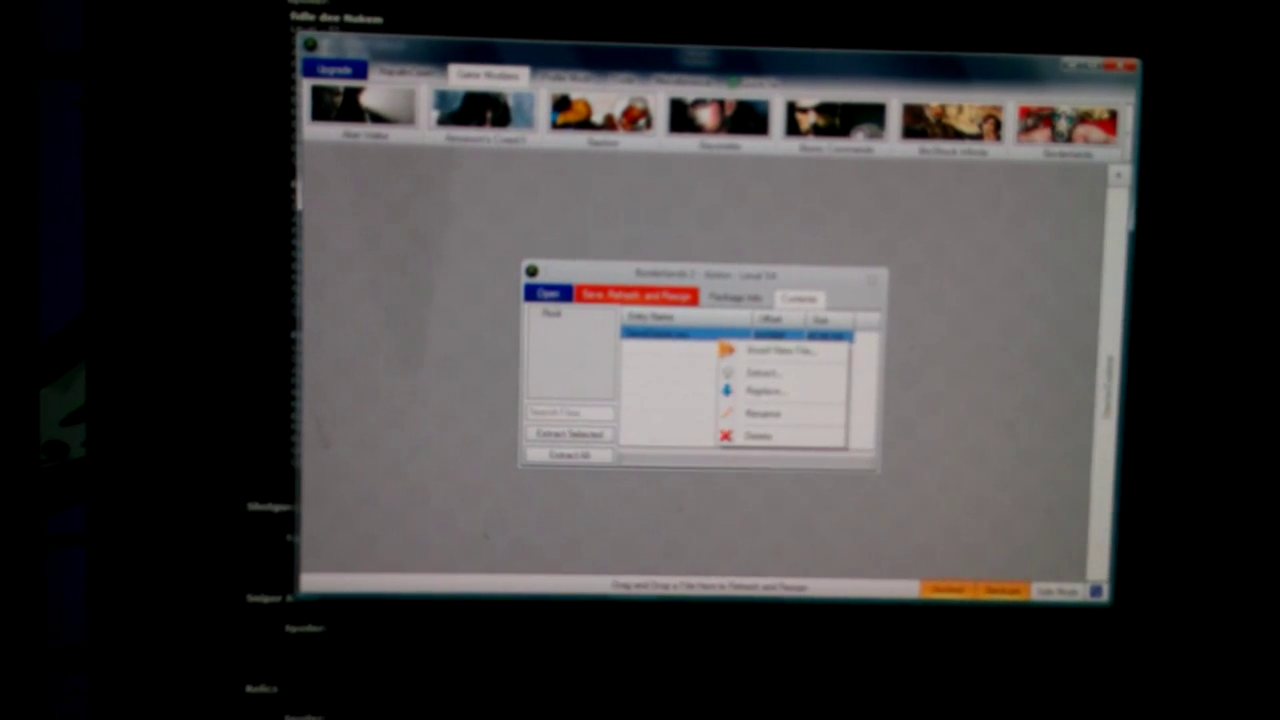
# Step: Replace the package's save entry with the edited SaveGame file
pyautogui.click(766, 390)
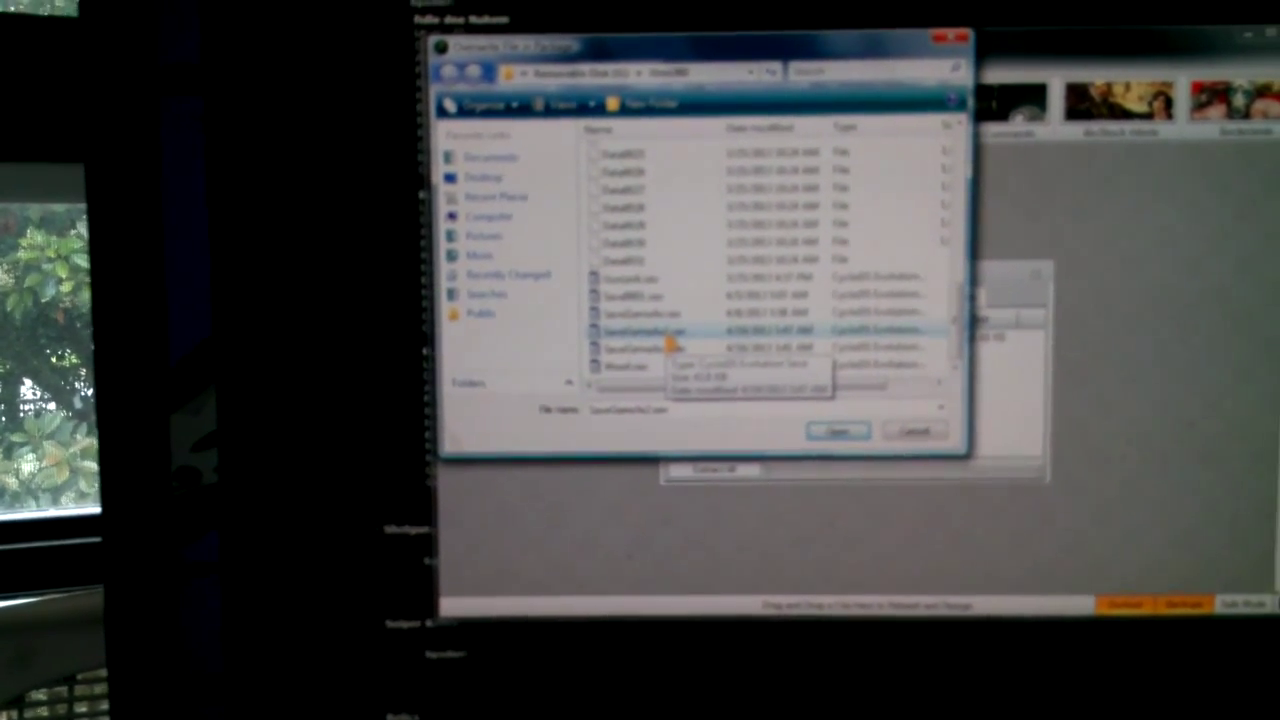
pyautogui.click(836, 430)
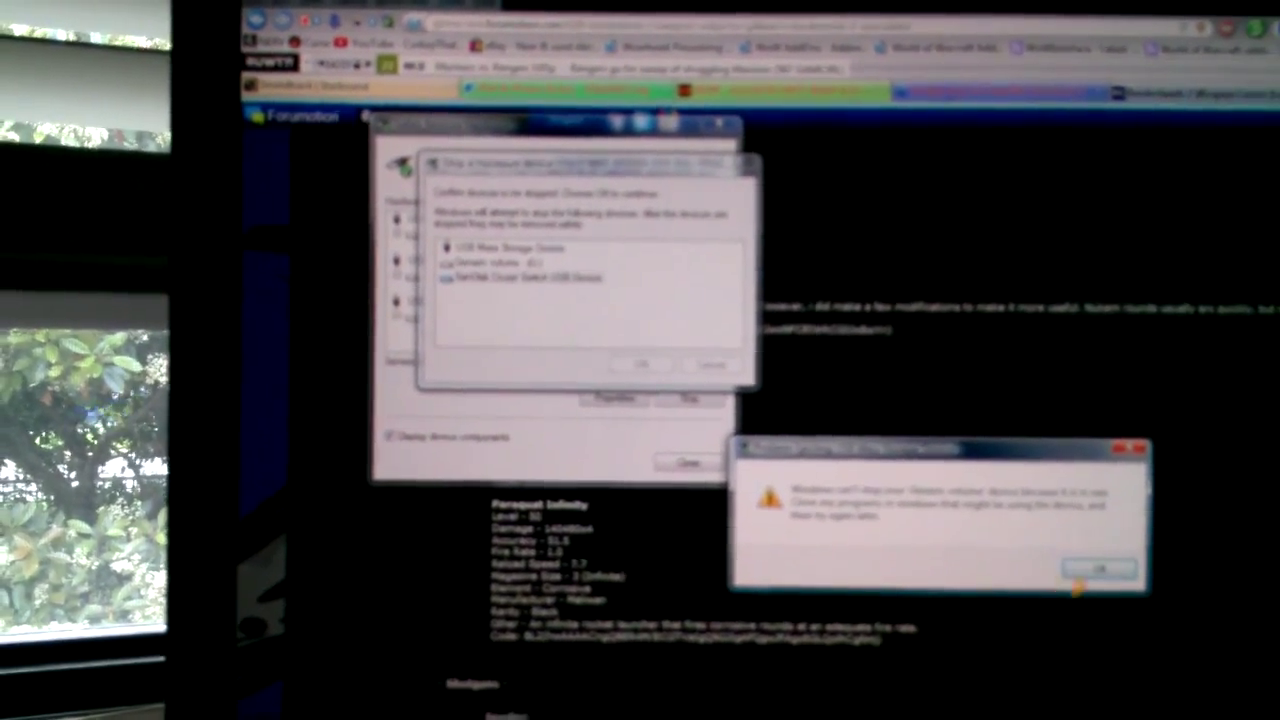
# Step: Dismiss the in-use warning and stop the SanDisk USB Mass Storage Device
pyautogui.click(1097, 568)
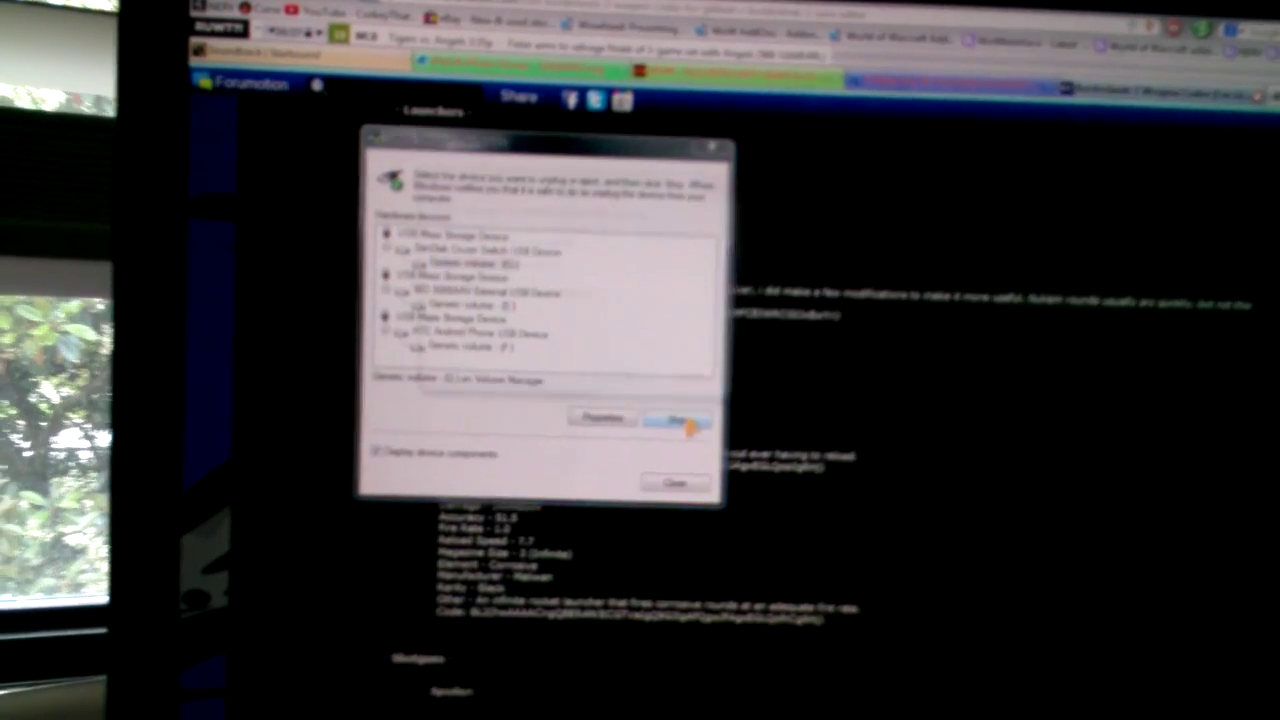
pyautogui.click(680, 422)
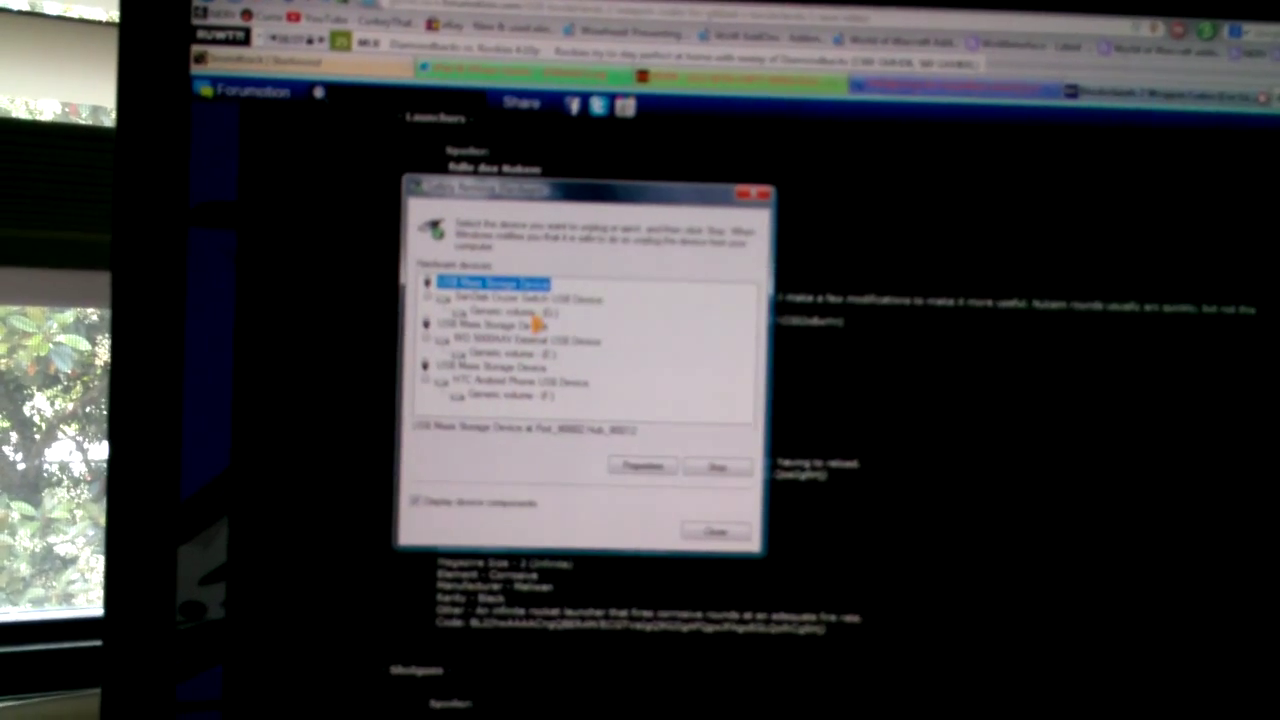
pyautogui.click(717, 467)
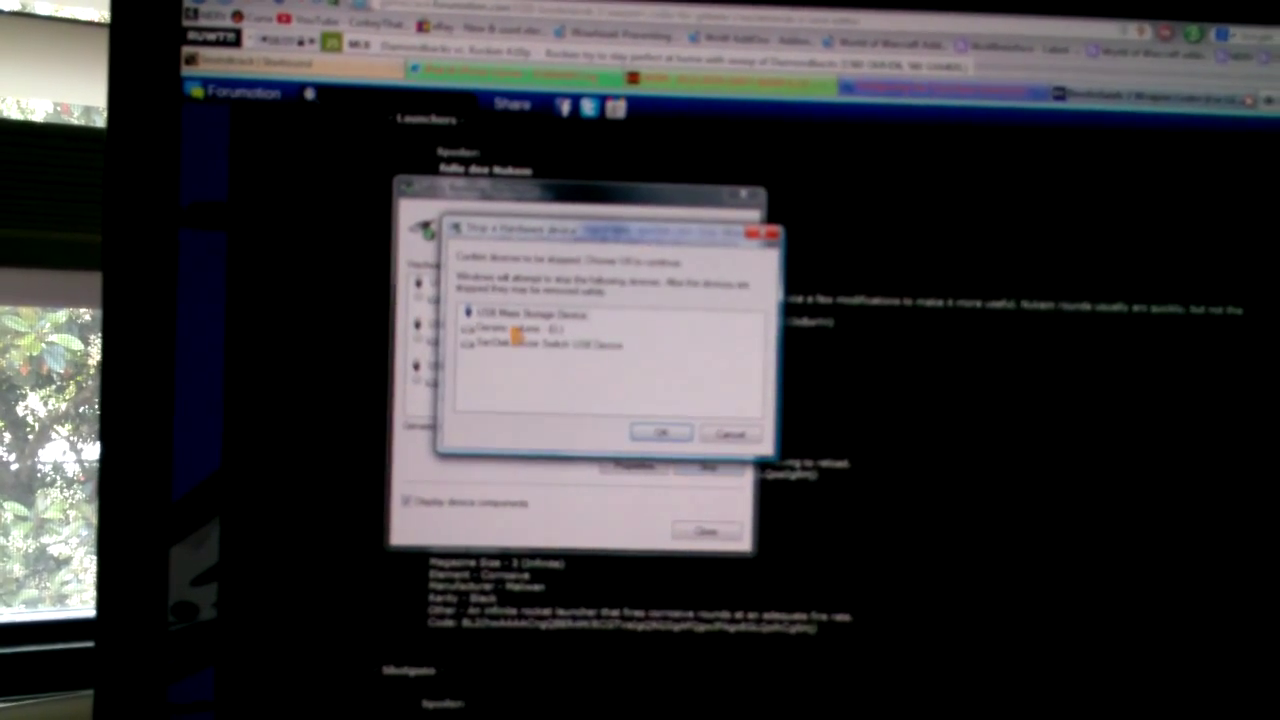
pyautogui.click(659, 432)
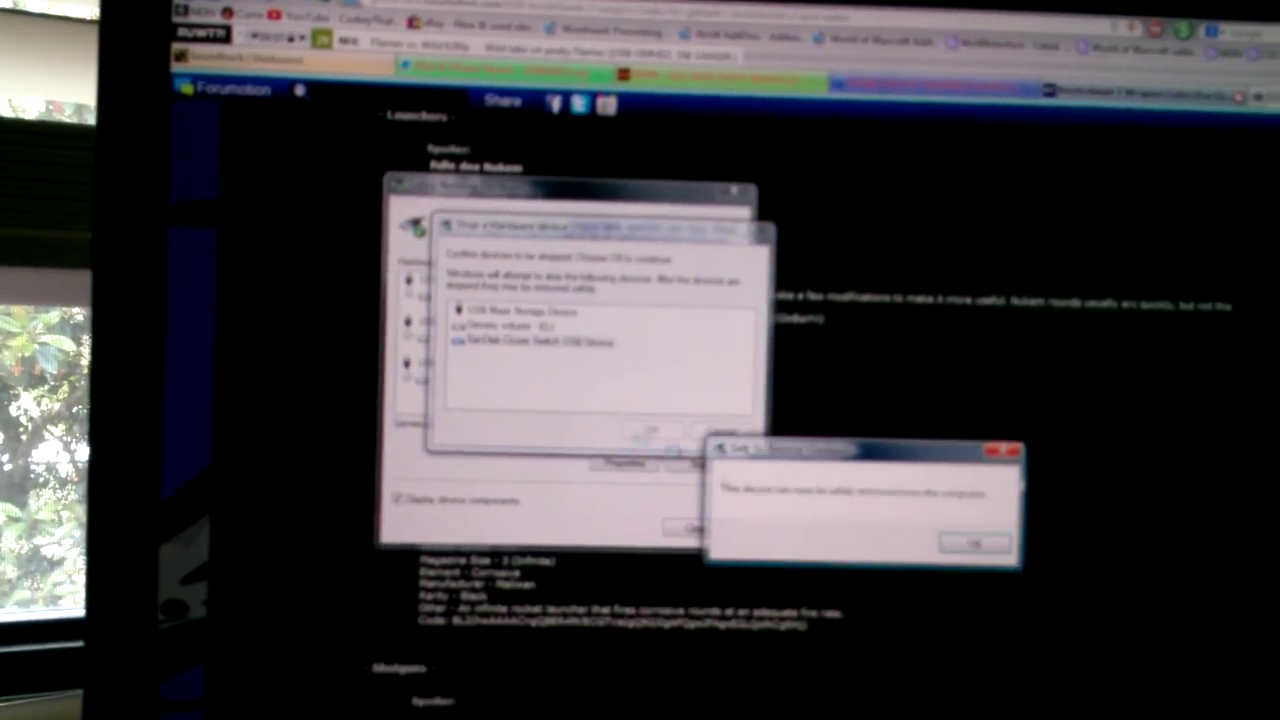